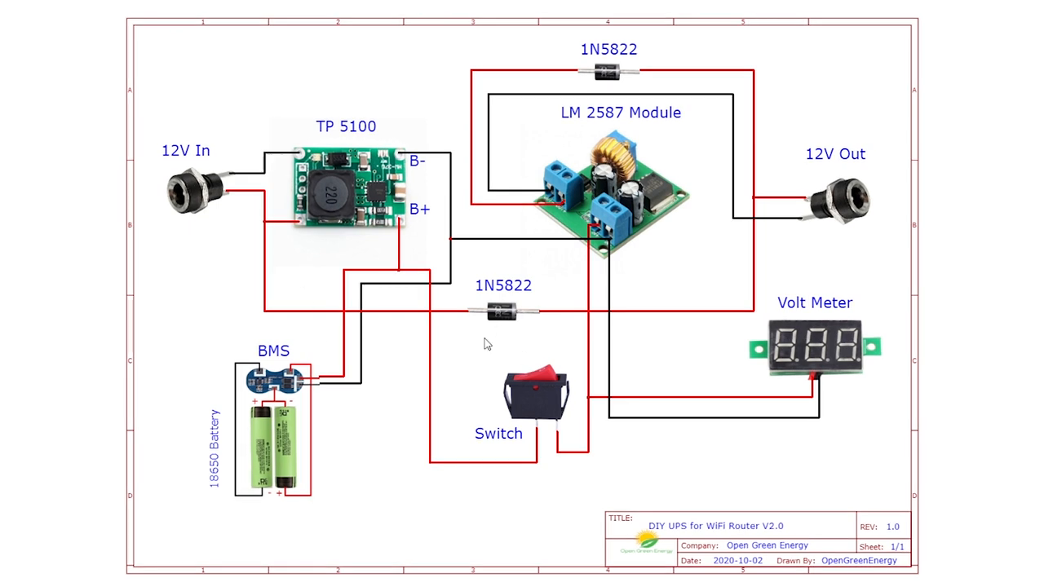
pyautogui.moveTo(286, 443)
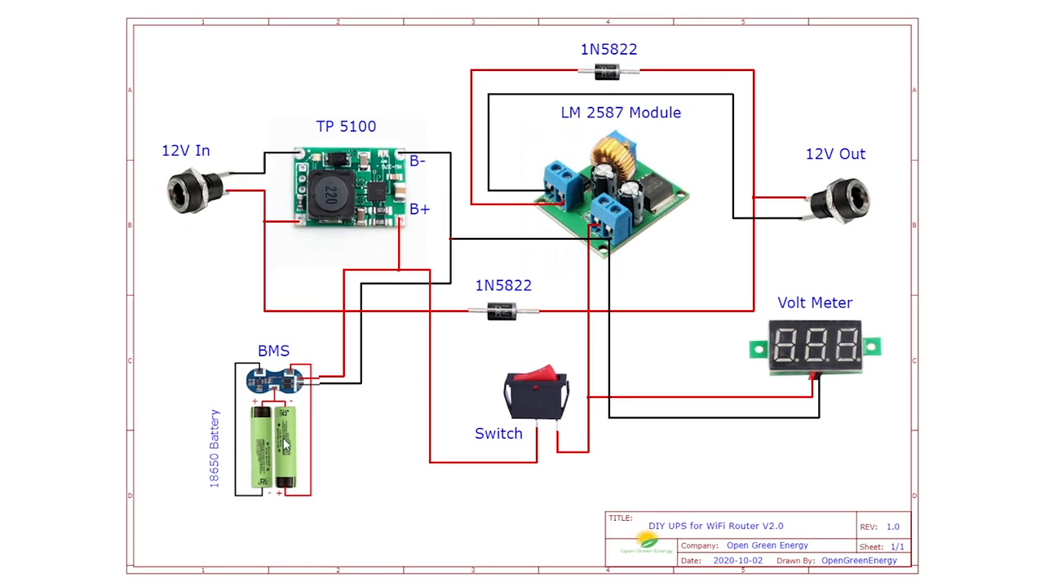
pyautogui.moveTo(359, 202)
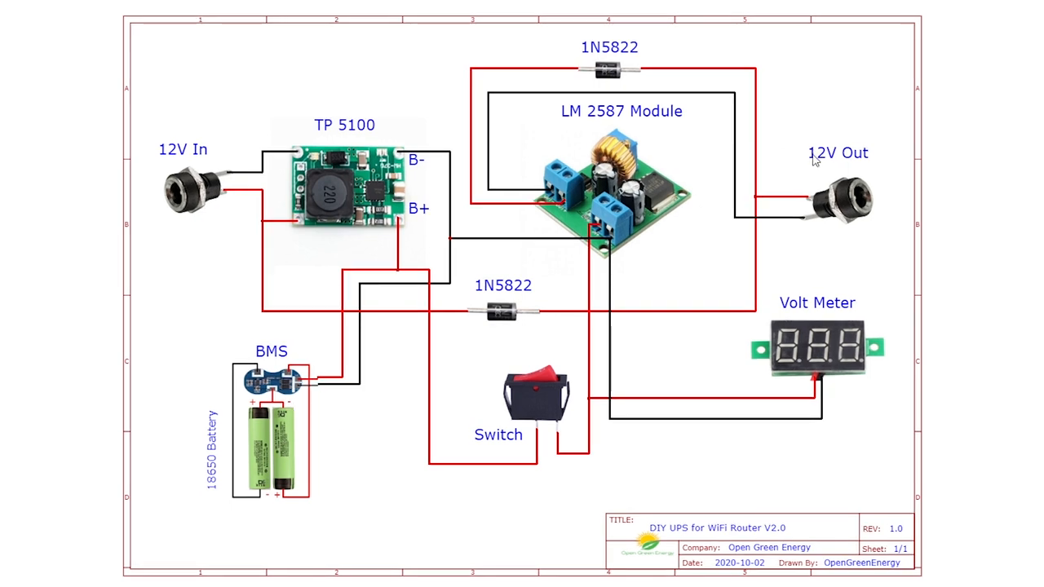
pyautogui.moveTo(614, 192)
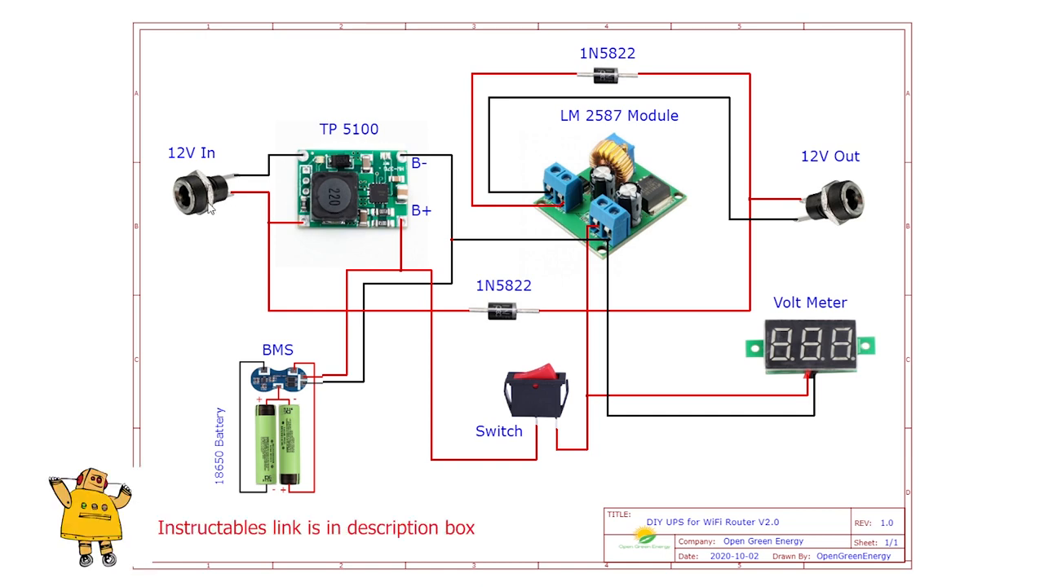
pyautogui.moveTo(509, 439)
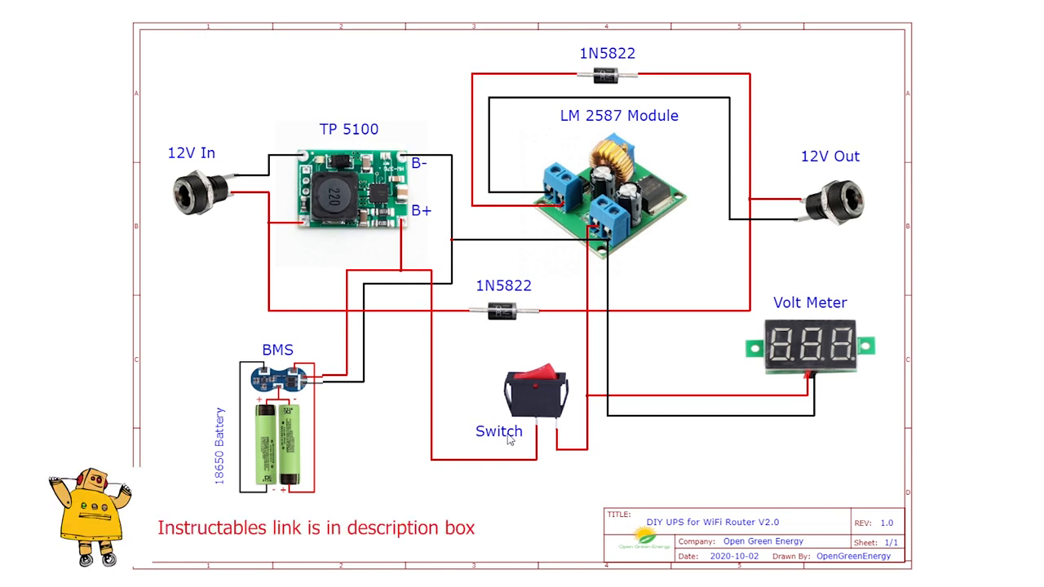
pyautogui.moveTo(607, 243)
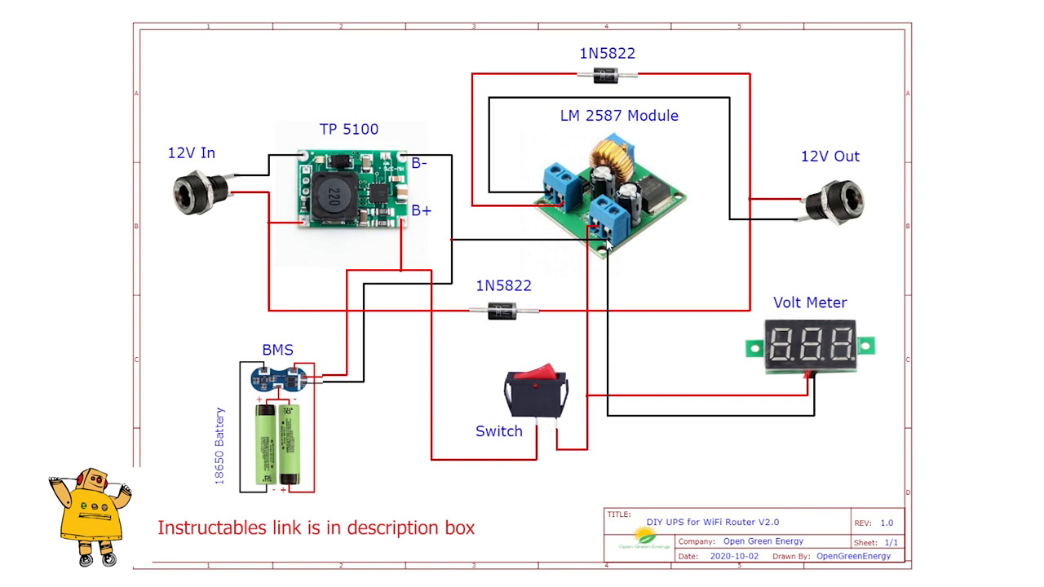
pyautogui.moveTo(548, 398)
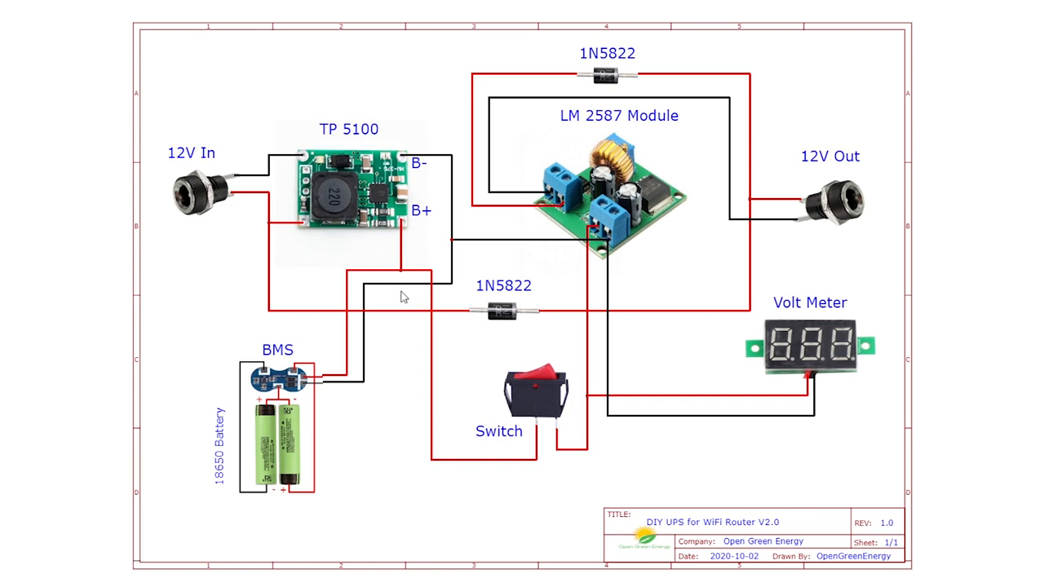
pyautogui.moveTo(604, 245)
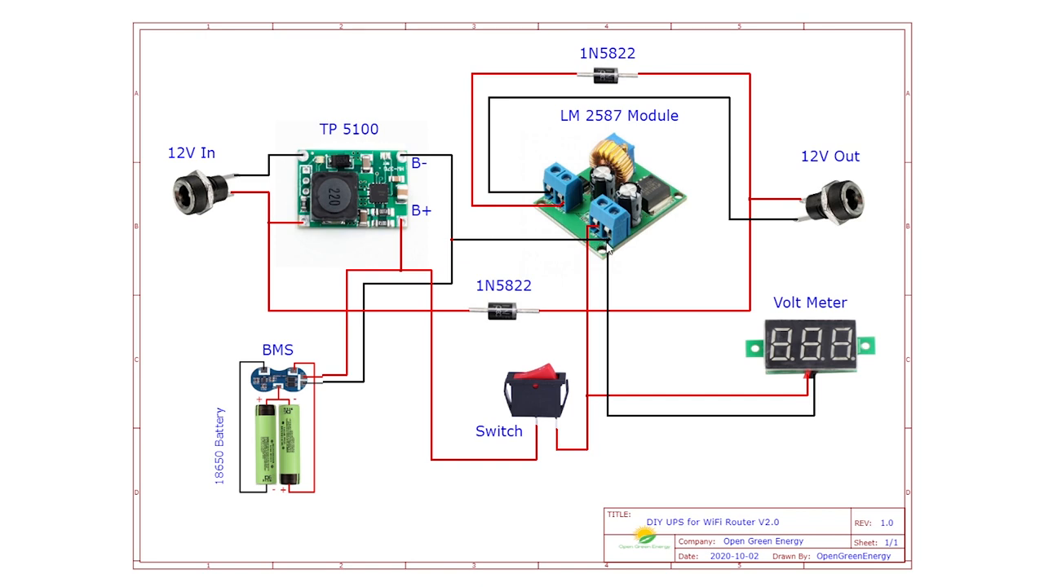
pyautogui.moveTo(701, 404)
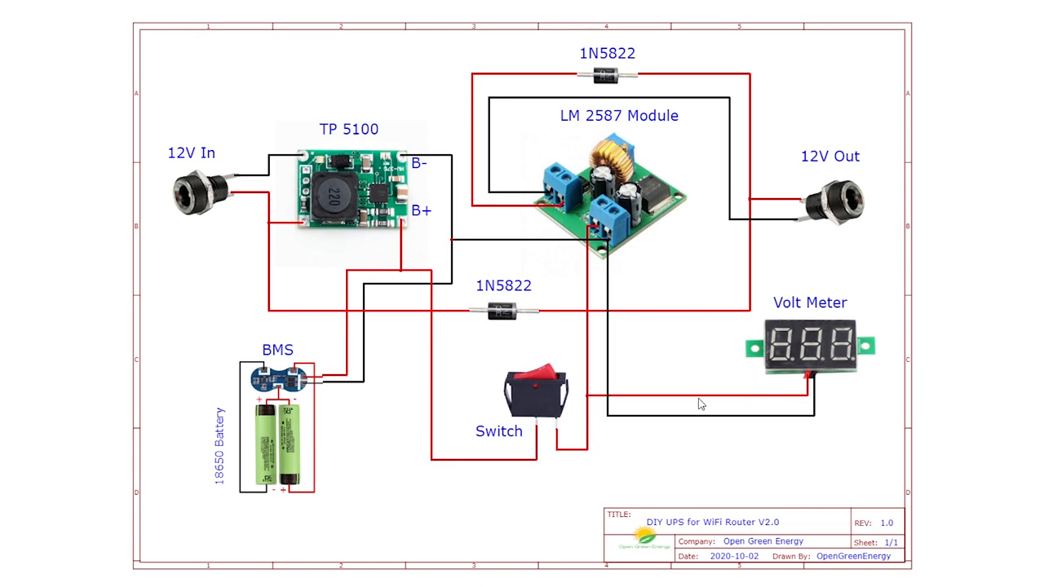
pyautogui.moveTo(761, 398)
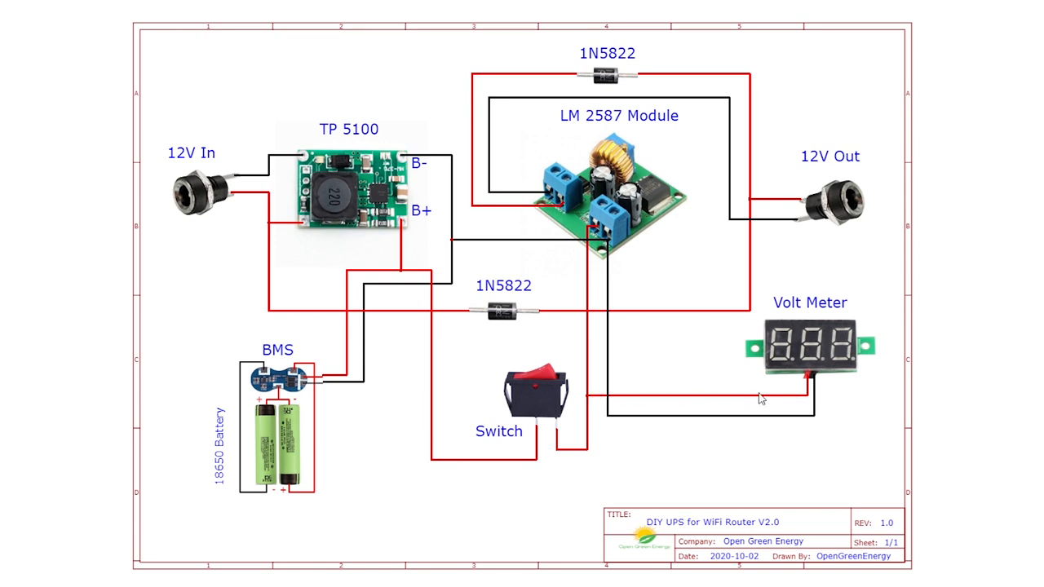
pyautogui.moveTo(612, 246)
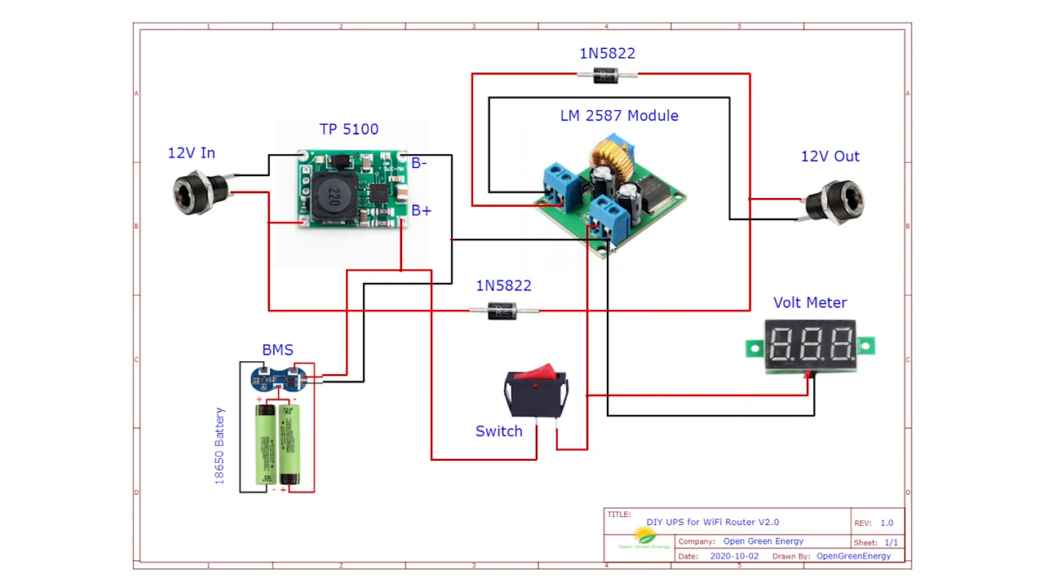
pyautogui.moveTo(535, 209)
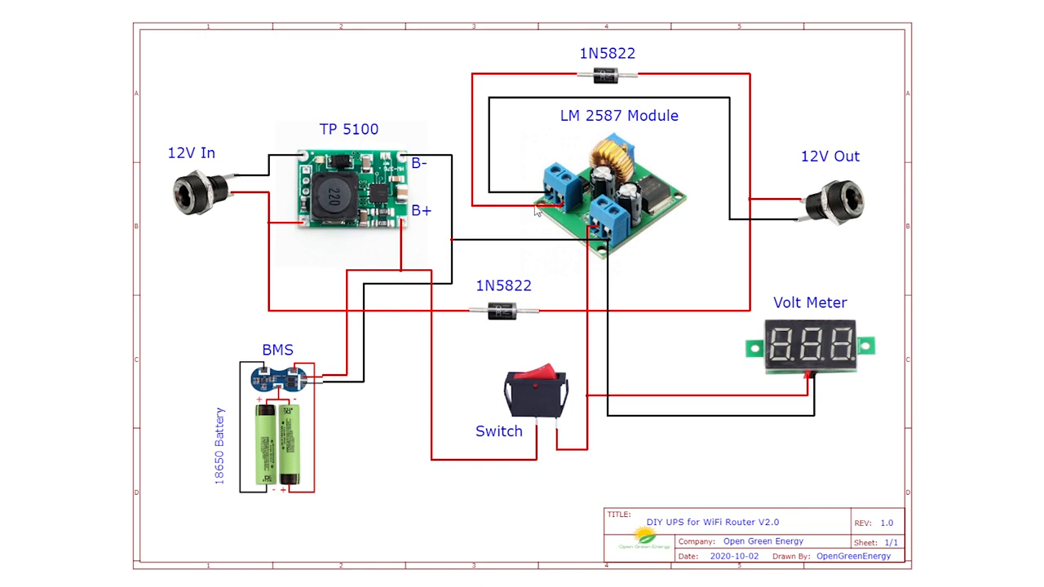
pyautogui.moveTo(471, 159)
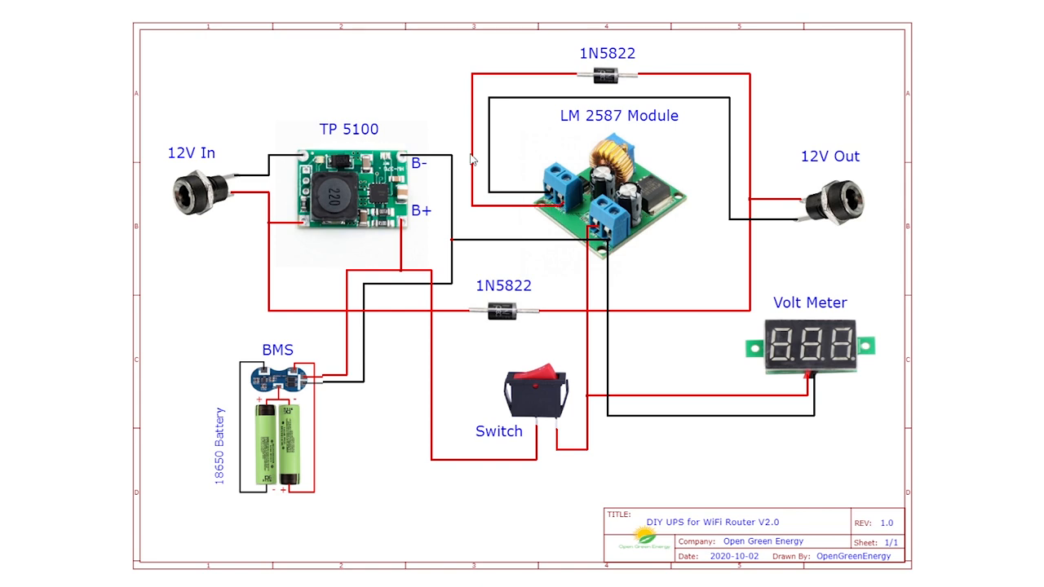
pyautogui.moveTo(773, 207)
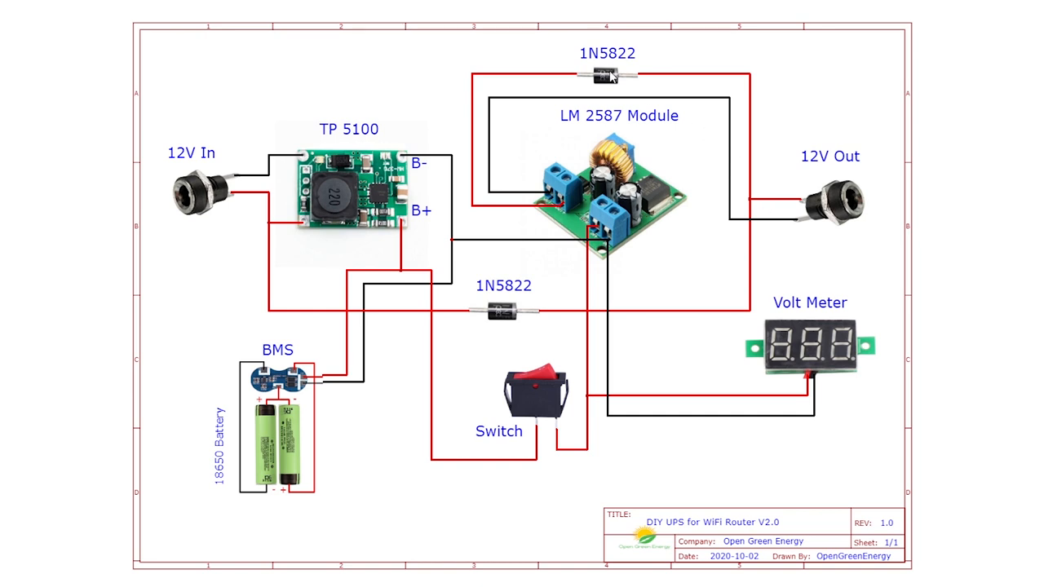
pyautogui.moveTo(548, 196)
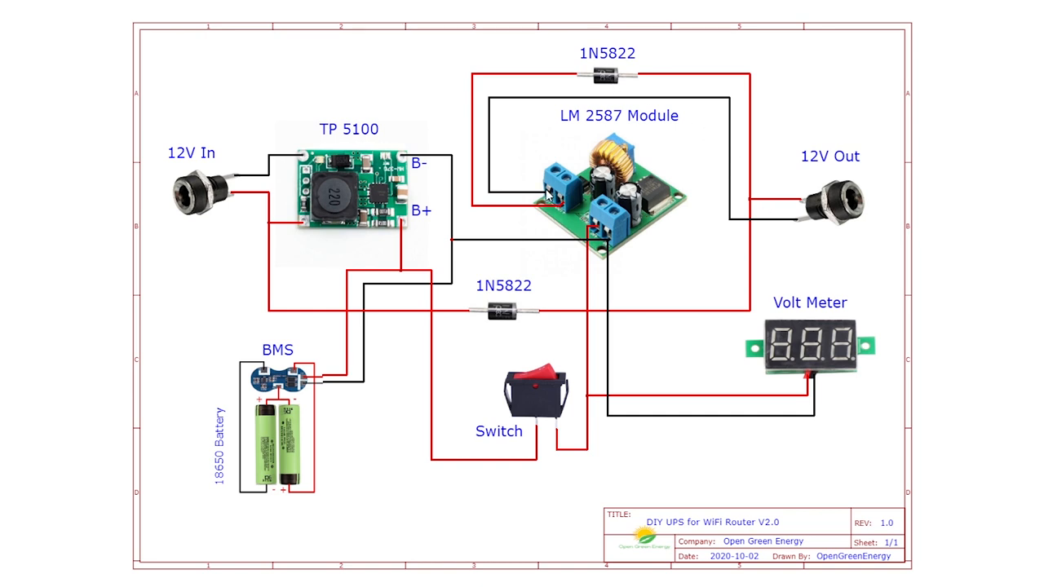
pyautogui.moveTo(803, 226)
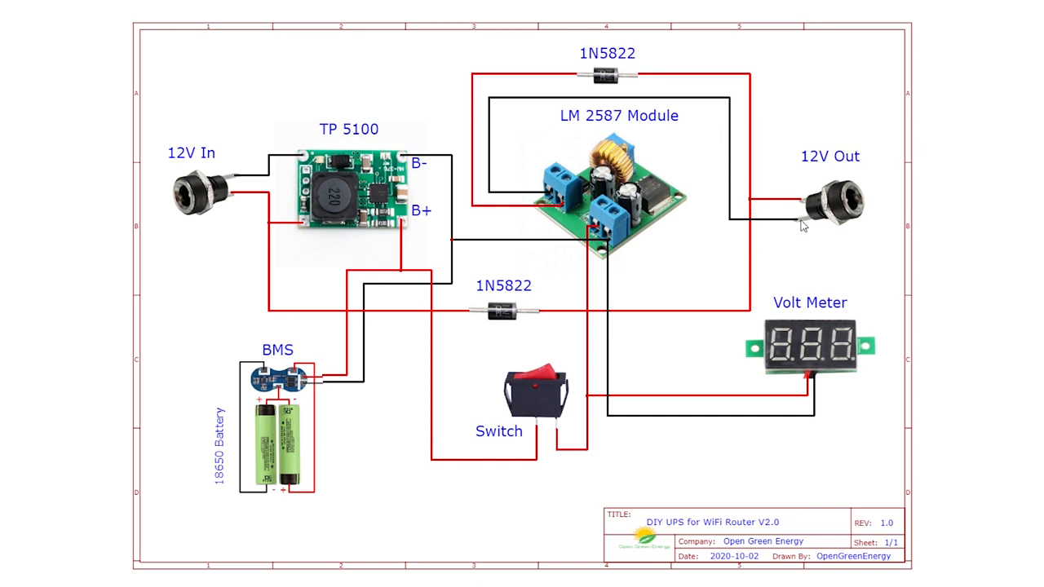
pyautogui.moveTo(218, 231)
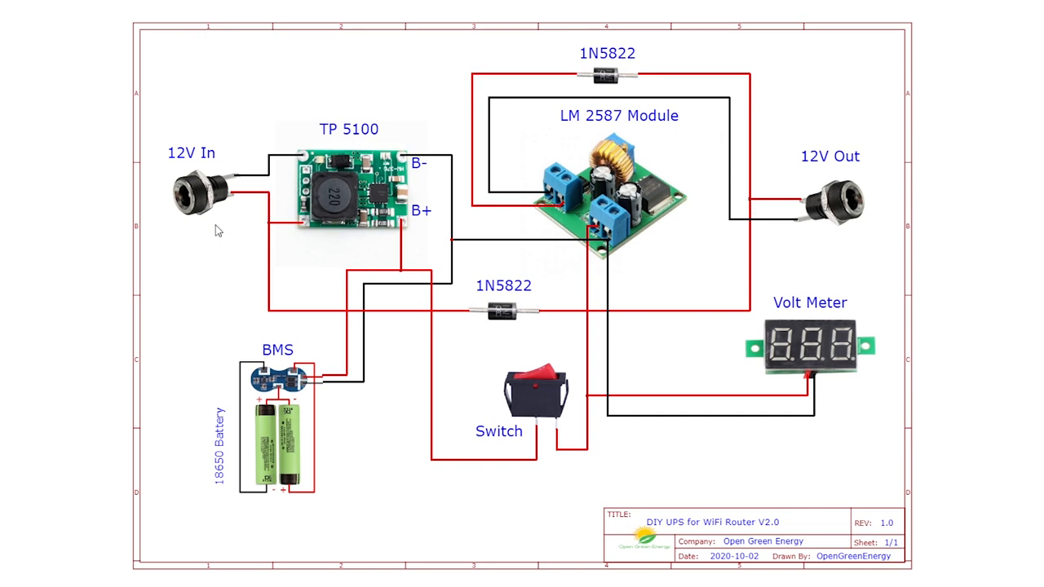
pyautogui.moveTo(286, 451)
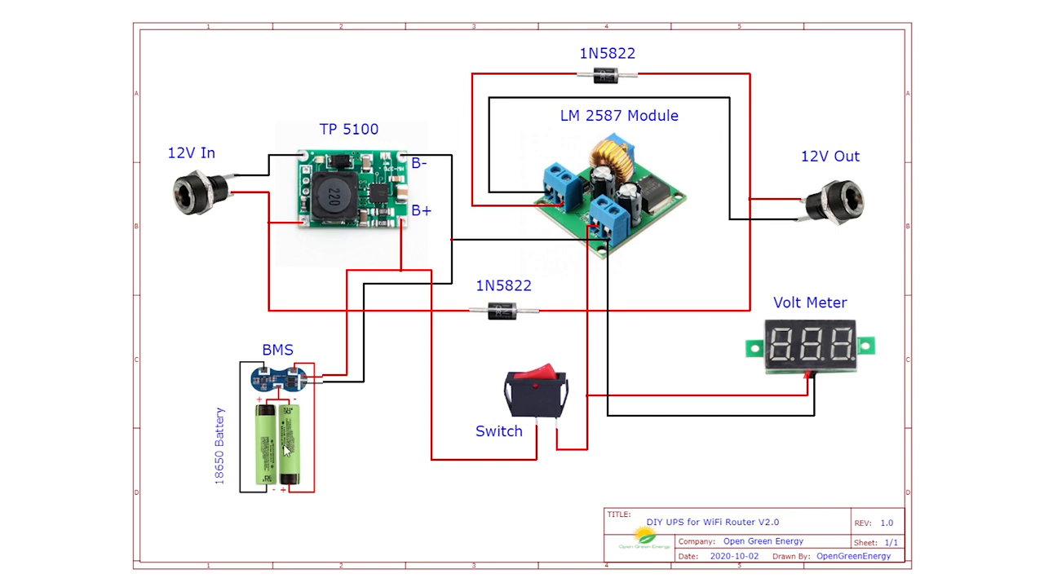
pyautogui.moveTo(476, 326)
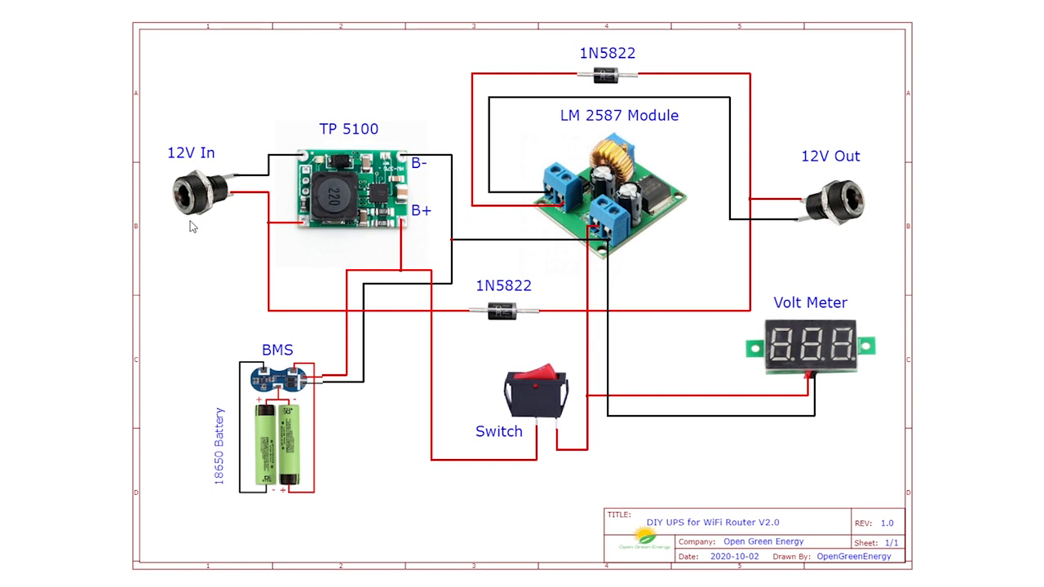
pyautogui.moveTo(343, 447)
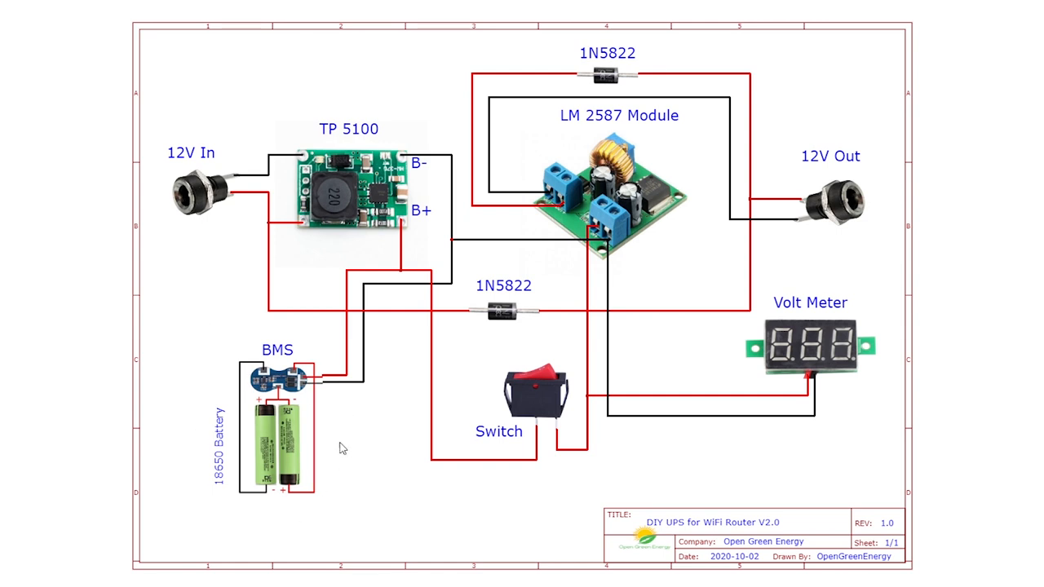
pyautogui.moveTo(661, 227)
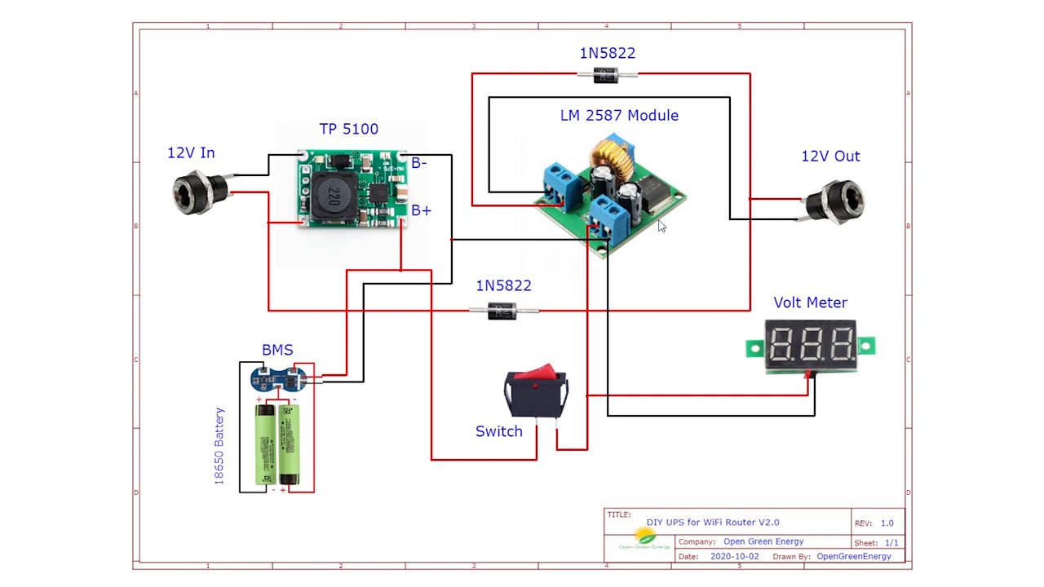
pyautogui.moveTo(620, 211)
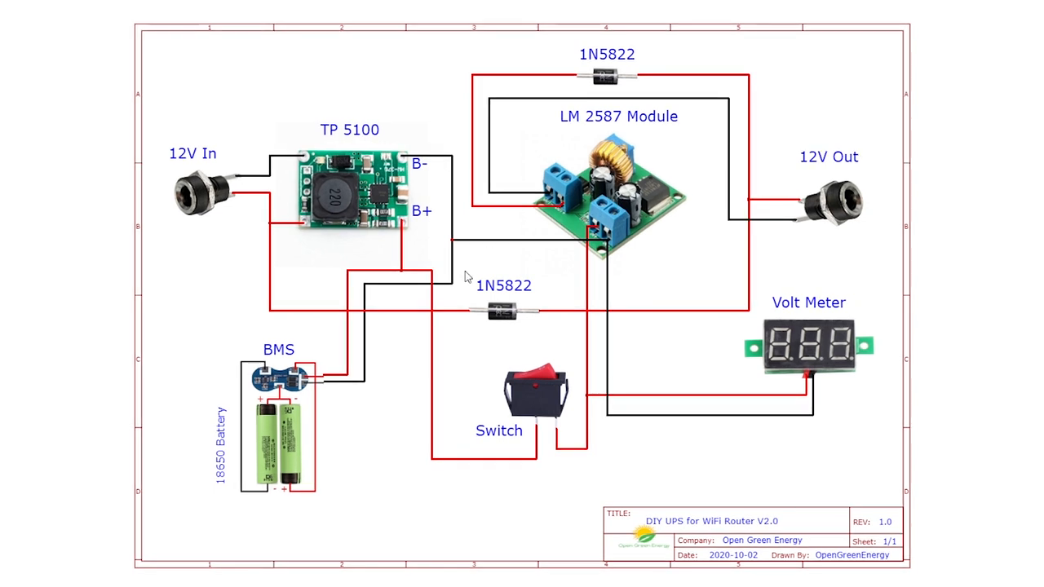
pyautogui.moveTo(447, 297)
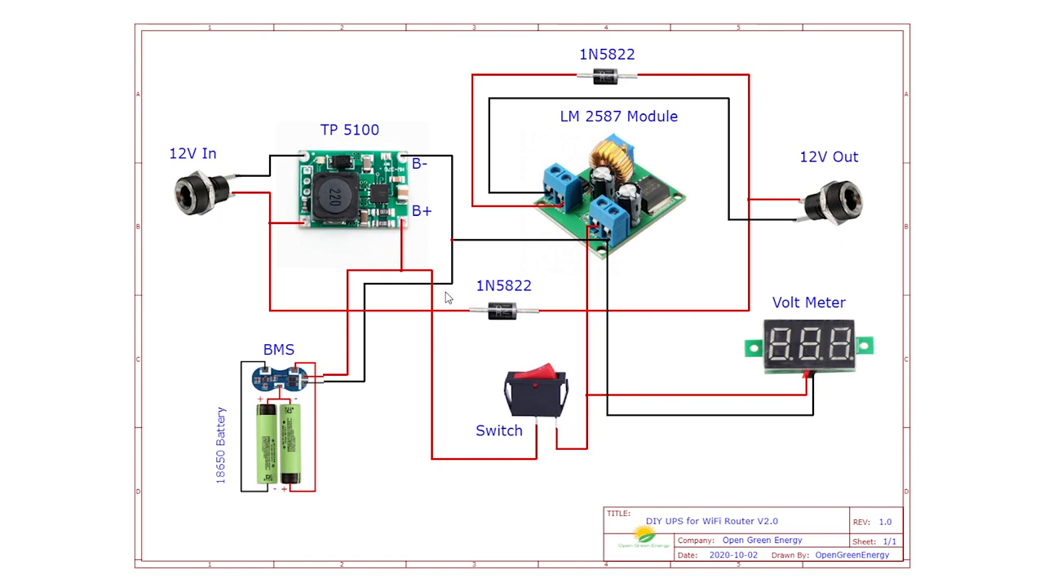